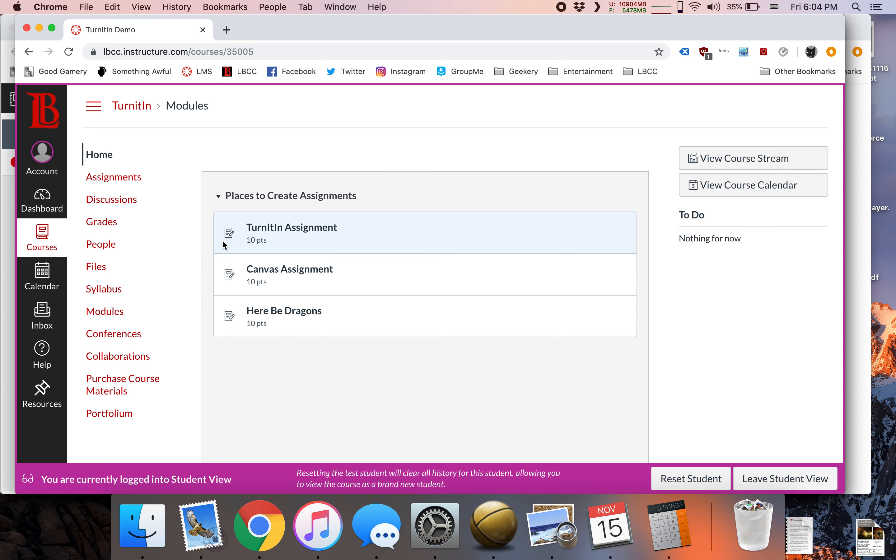
pyautogui.moveTo(113, 177)
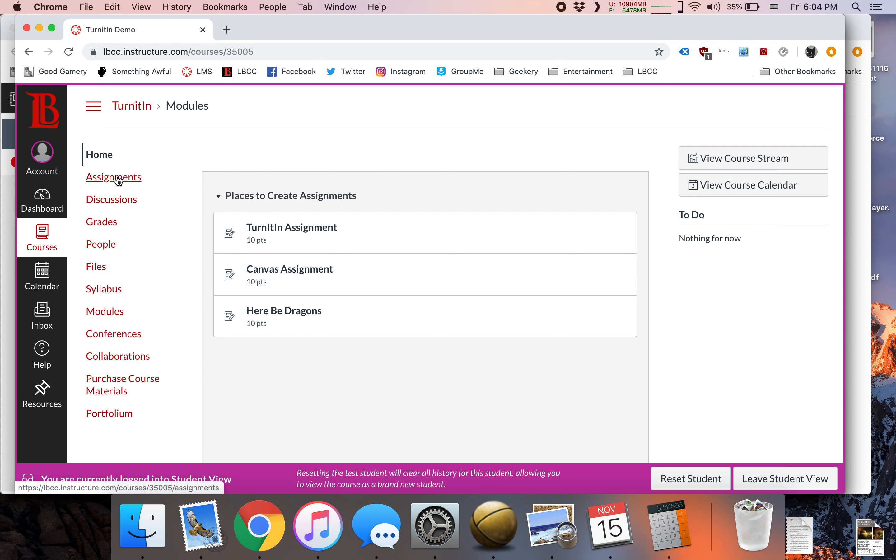
# Go to the course's Assignments list from the course navigation
pyautogui.click(114, 176)
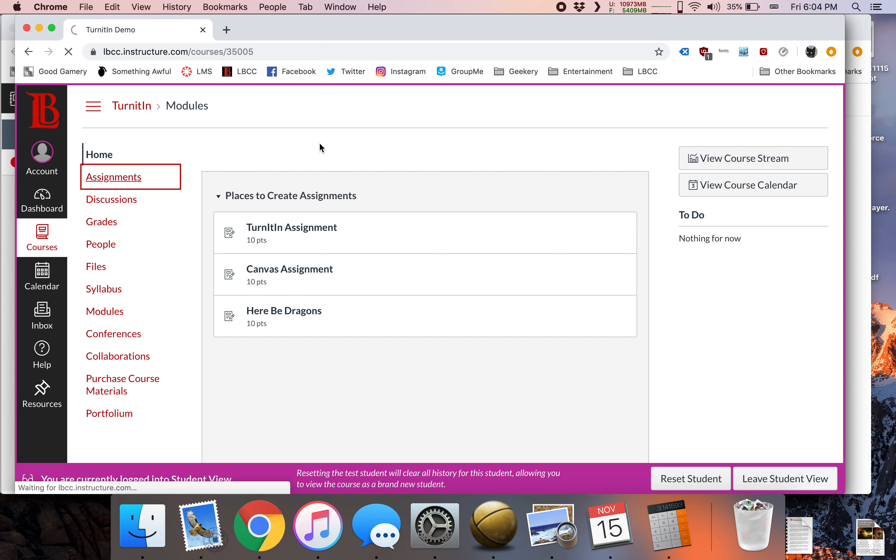
# Open the Canvas Assignment marked Not Yet Graded, showing 3A_lab_template.pdf as submitted
pyautogui.click(114, 176)
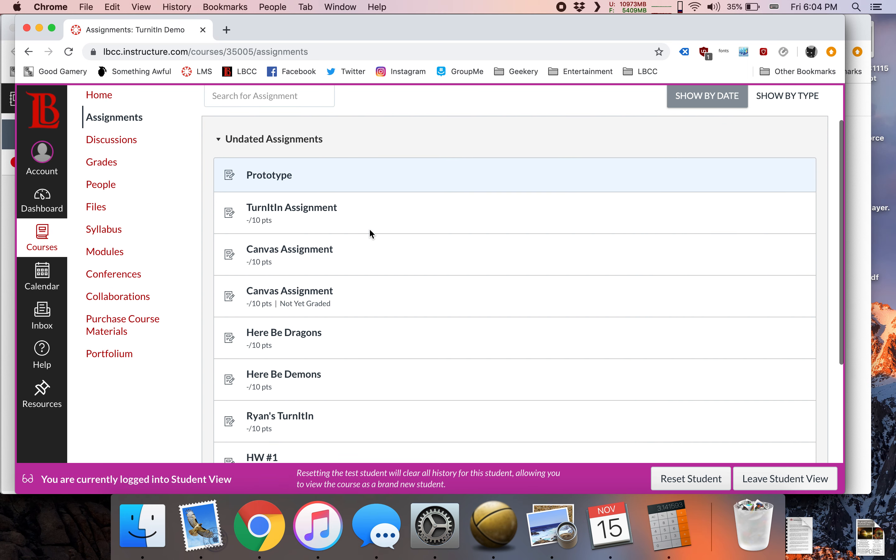
pyautogui.click(289, 250)
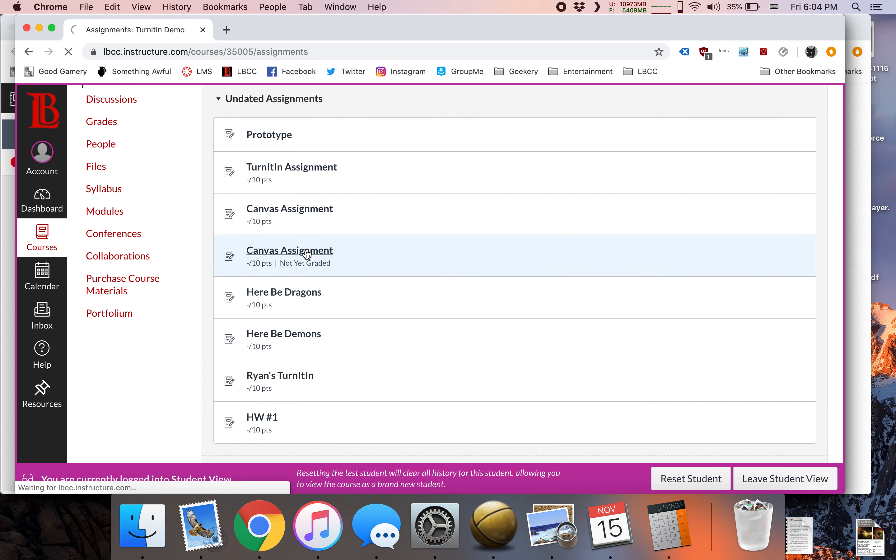
pyautogui.click(290, 250)
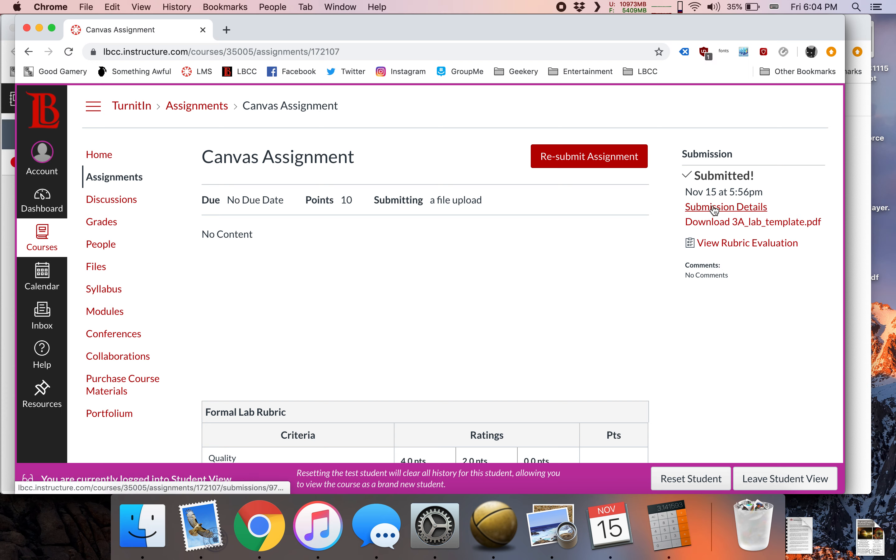
# View Submission Details and expand the 3A_lab_template.pdf preview to full screen
pyautogui.click(725, 207)
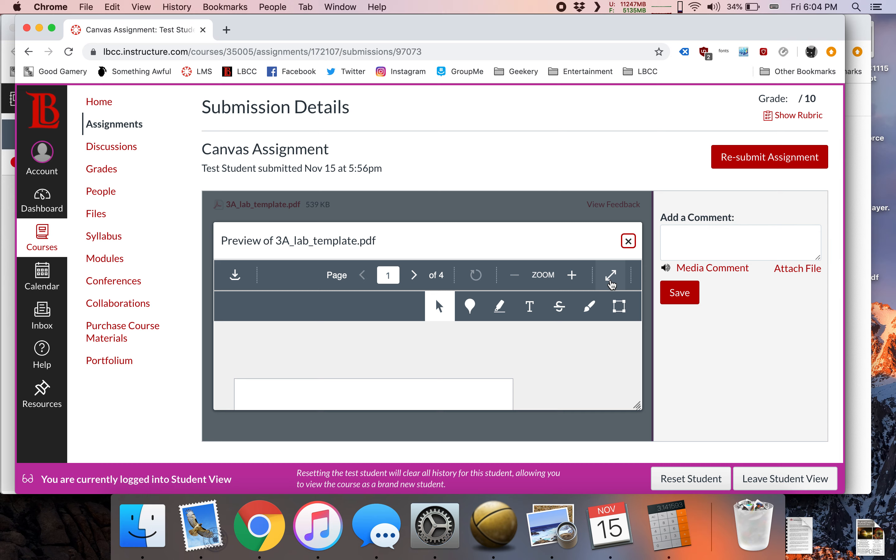
pyautogui.click(610, 275)
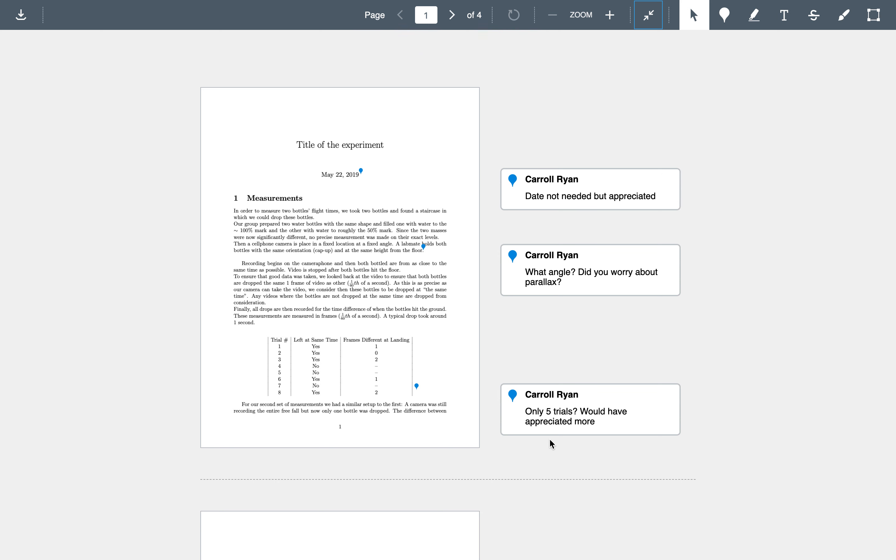
pyautogui.moveTo(421, 324)
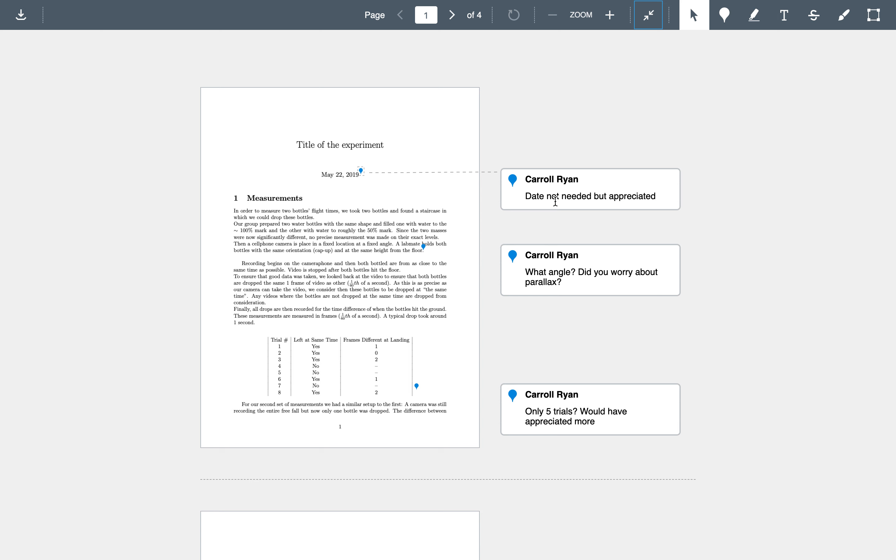
# Scroll the full-screen PDF to read the instructor's comments beside the first page
pyautogui.scroll(-3)
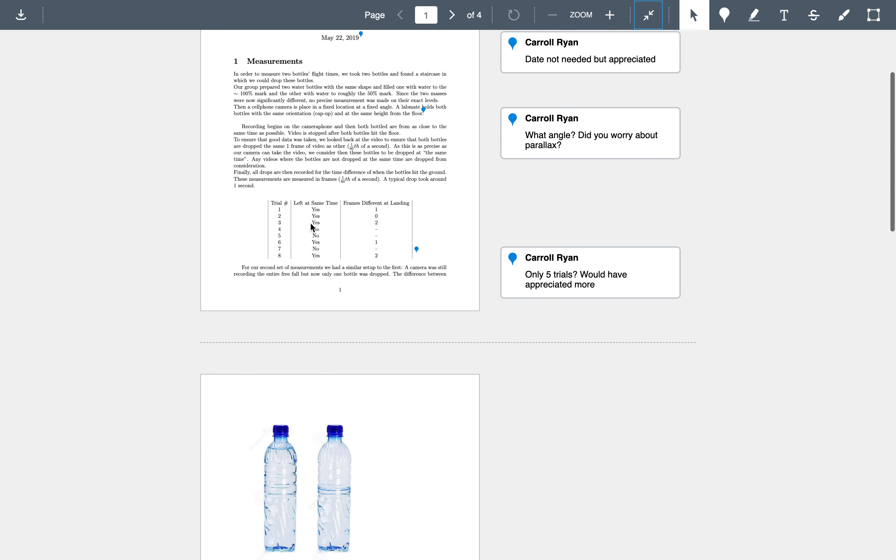